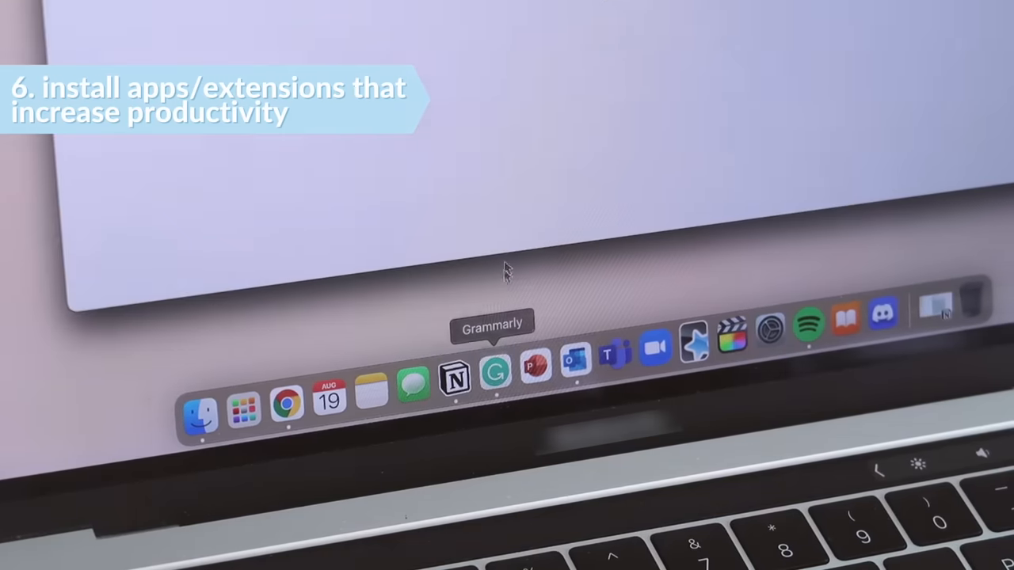
- Launch Grammarly from its icon in the macOS Dock
click(495, 377)
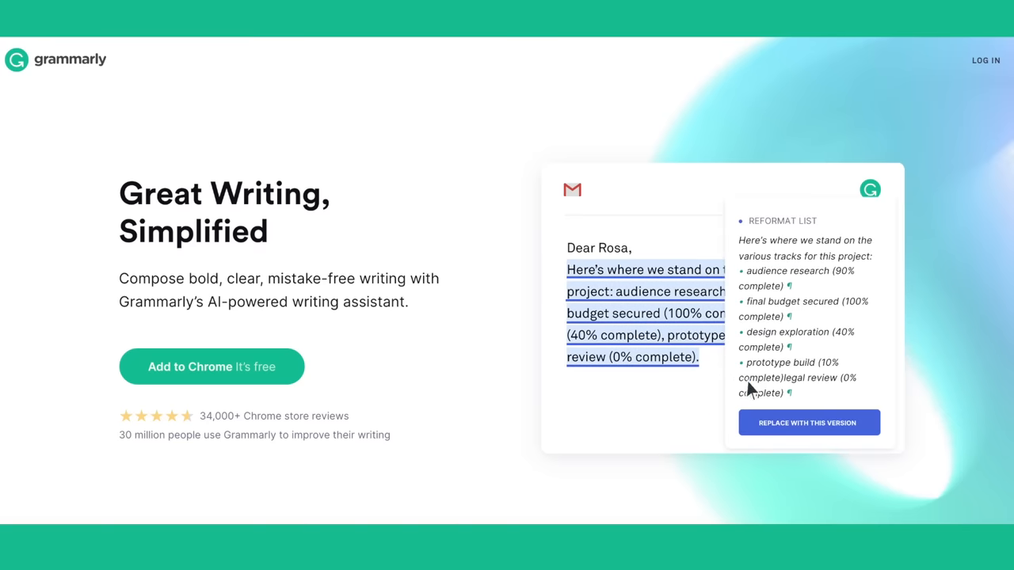
- Start adding Grammarly for Chrome from its Chrome Web Store listing
click(808, 422)
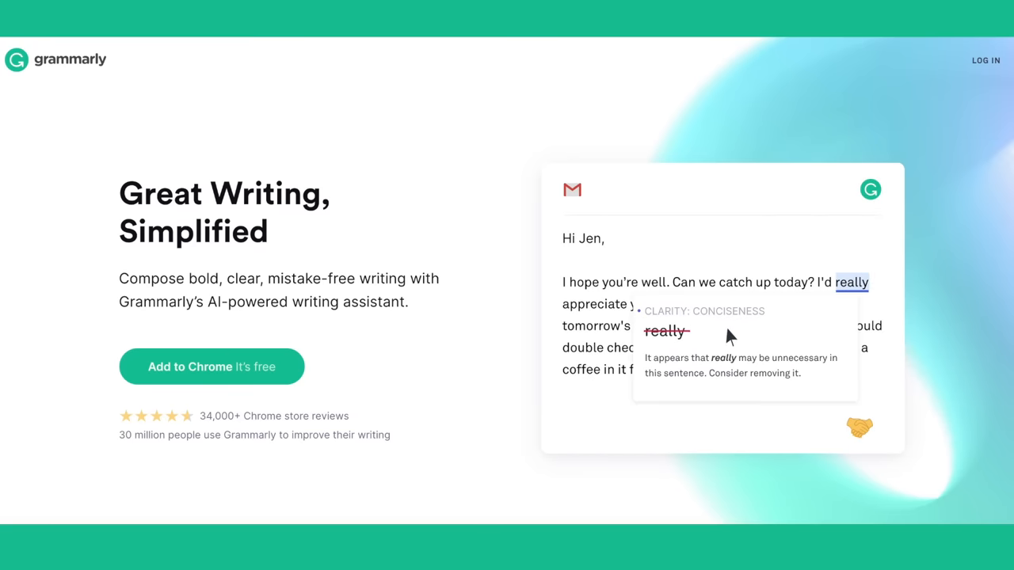
click(212, 366)
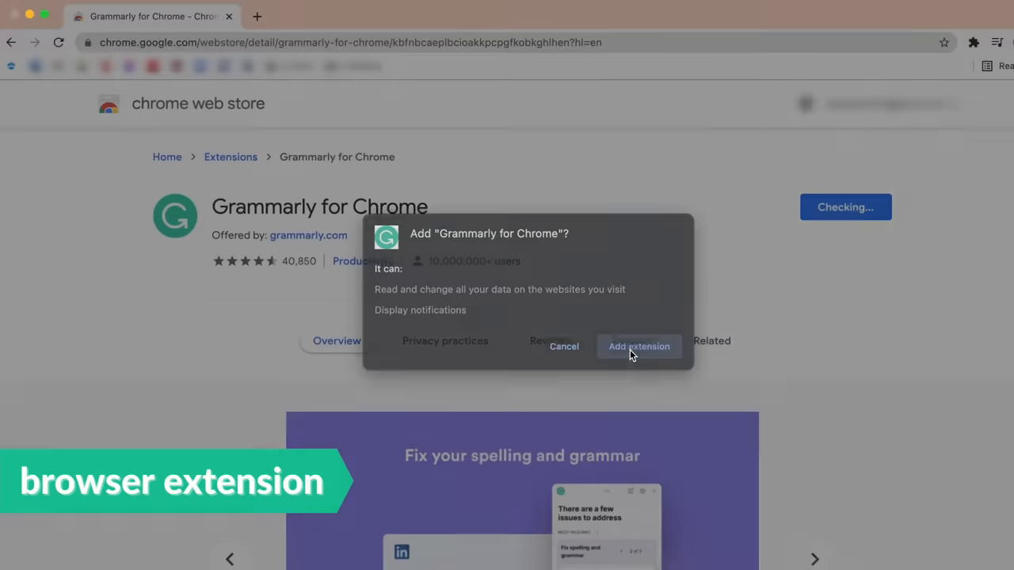
- Install the extension, then cut the wordy phrase and change 'as well as' to 'and' in Gmail
click(639, 346)
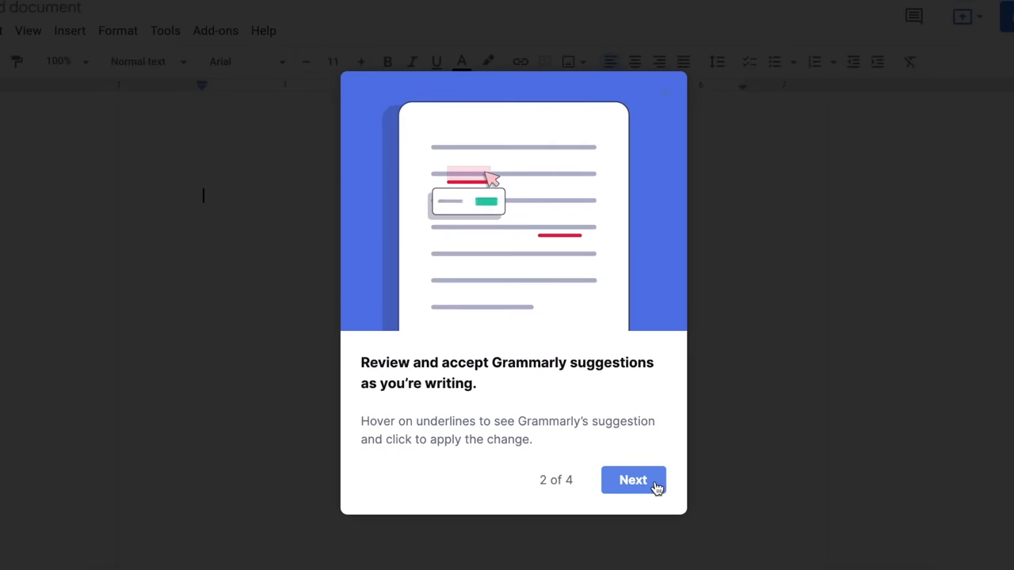
click(633, 480)
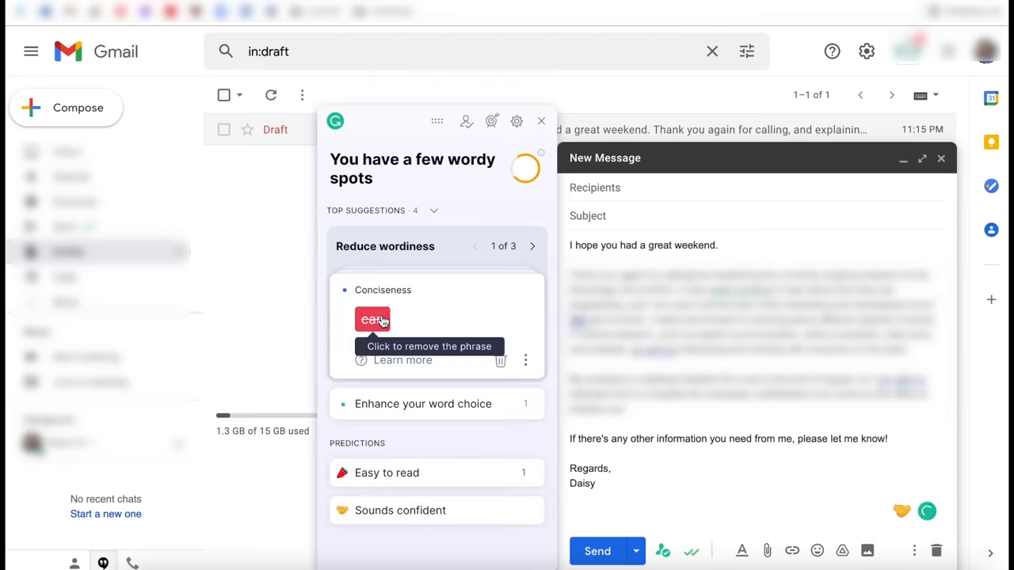
click(372, 319)
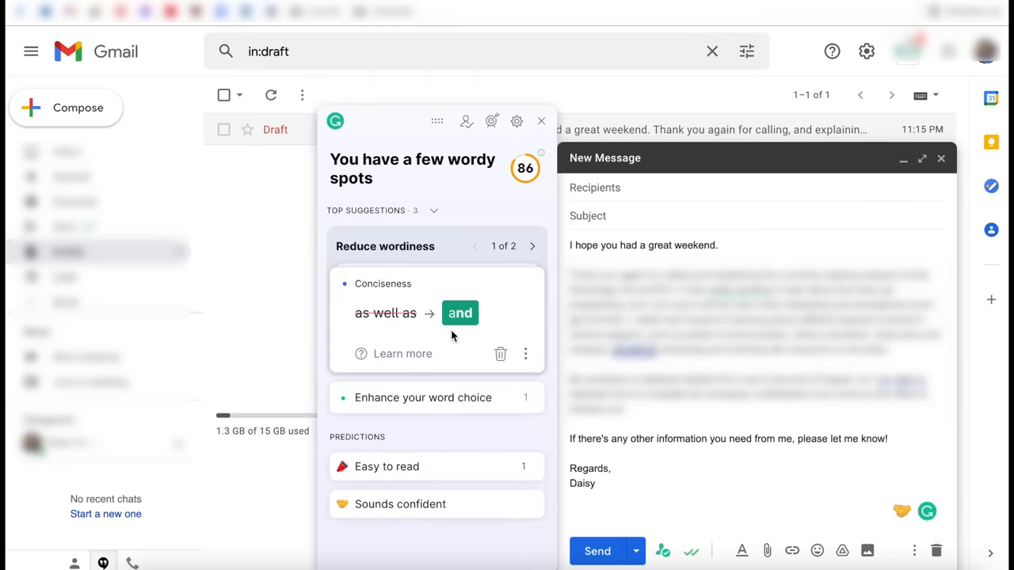
click(459, 312)
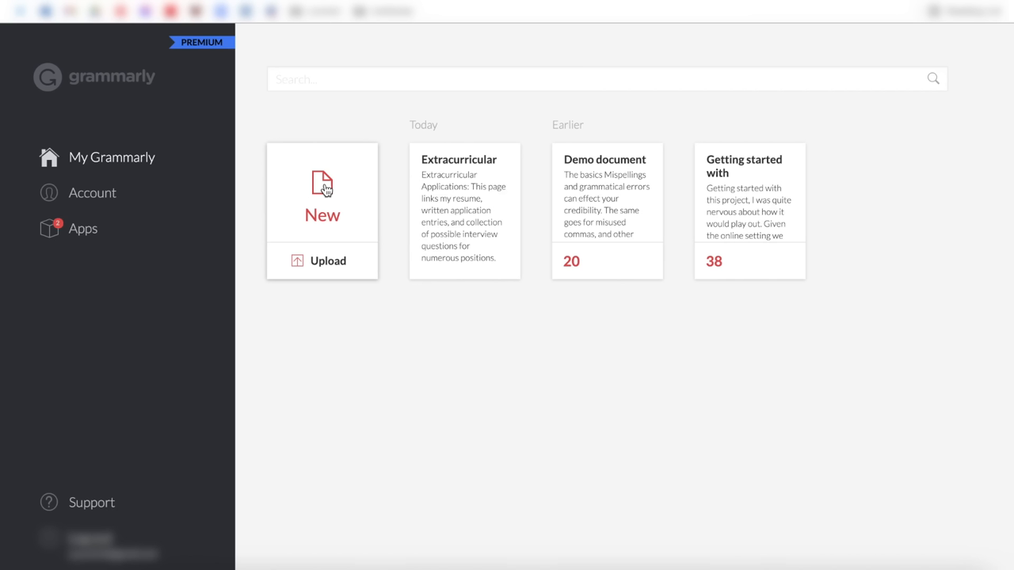
- Create a new document with goals set: joyful, optimistic, friendly tone and describe intent
click(321, 195)
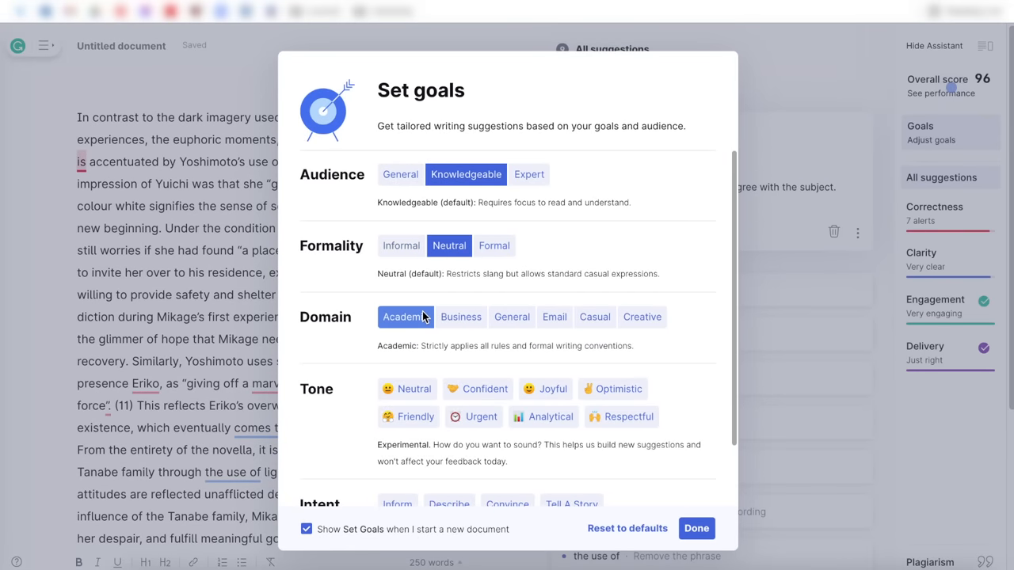
scroll(down, 3)
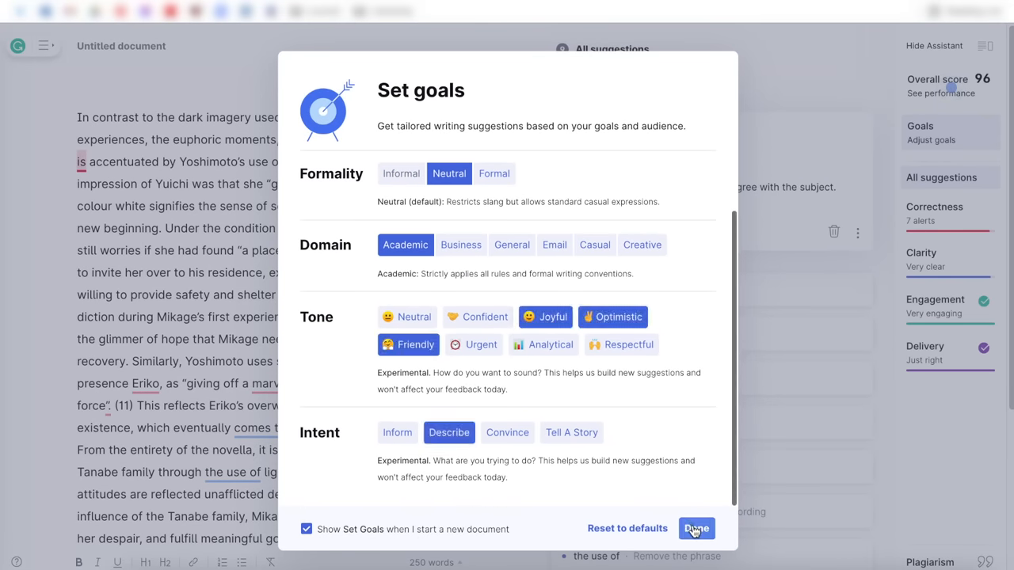
click(696, 528)
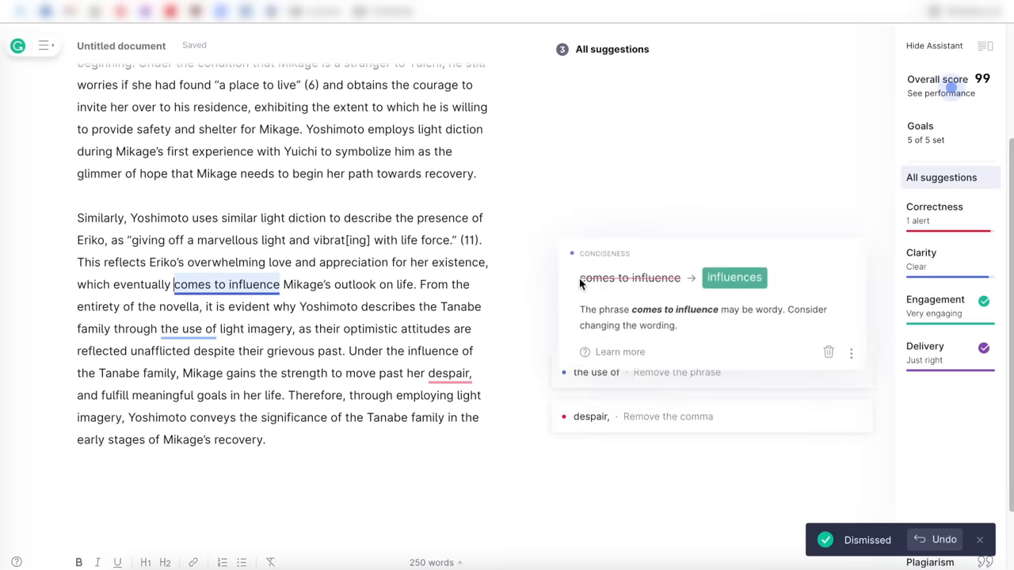
- Replace 'comes to influence' with 'influences' and remove 'the use of'
click(733, 277)
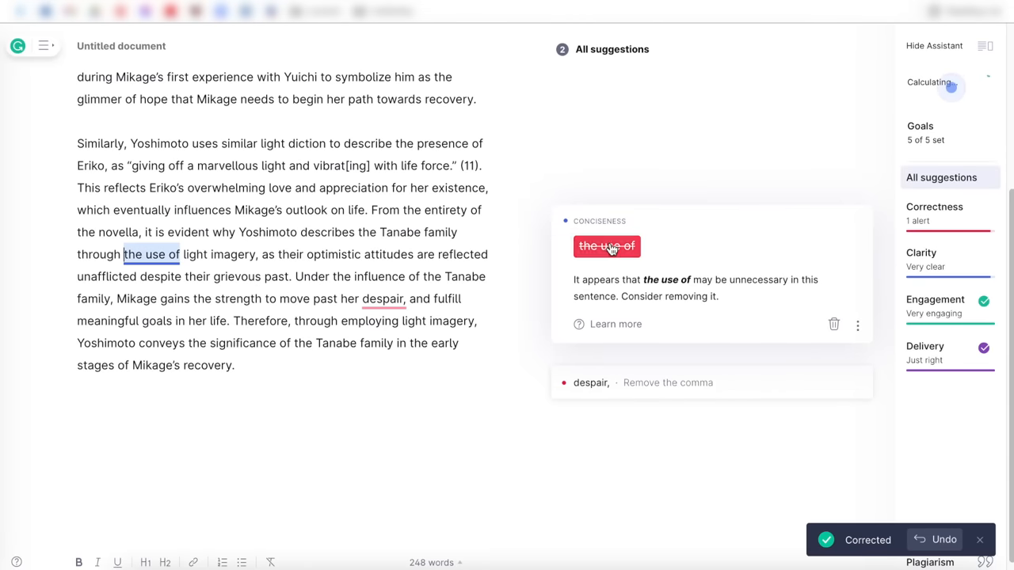
click(607, 246)
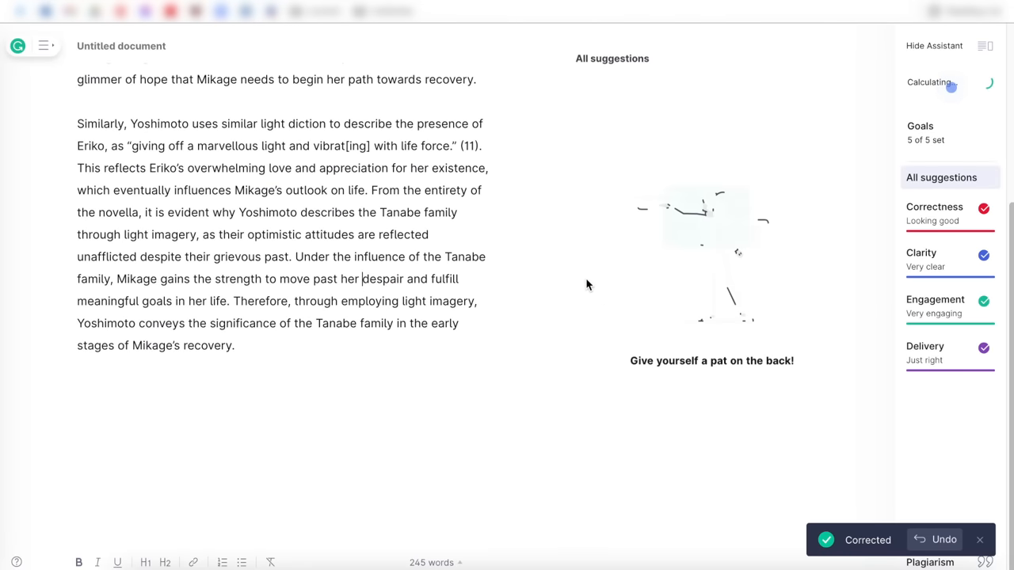
scroll(up, 3)
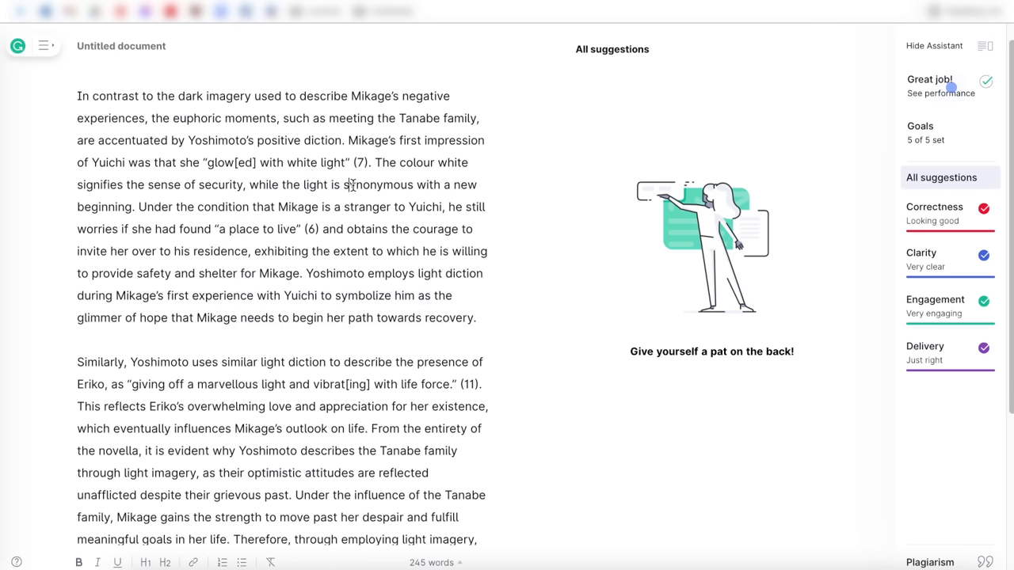
- Swap 'employs' for 'applies' and view the essay's text statistics and readability score
double_click(391, 273)
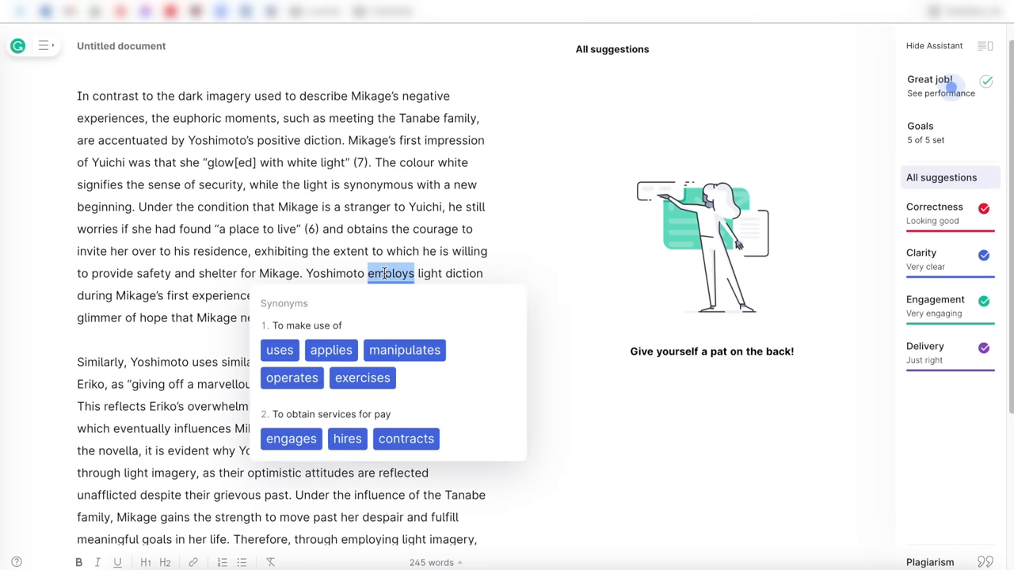
click(331, 350)
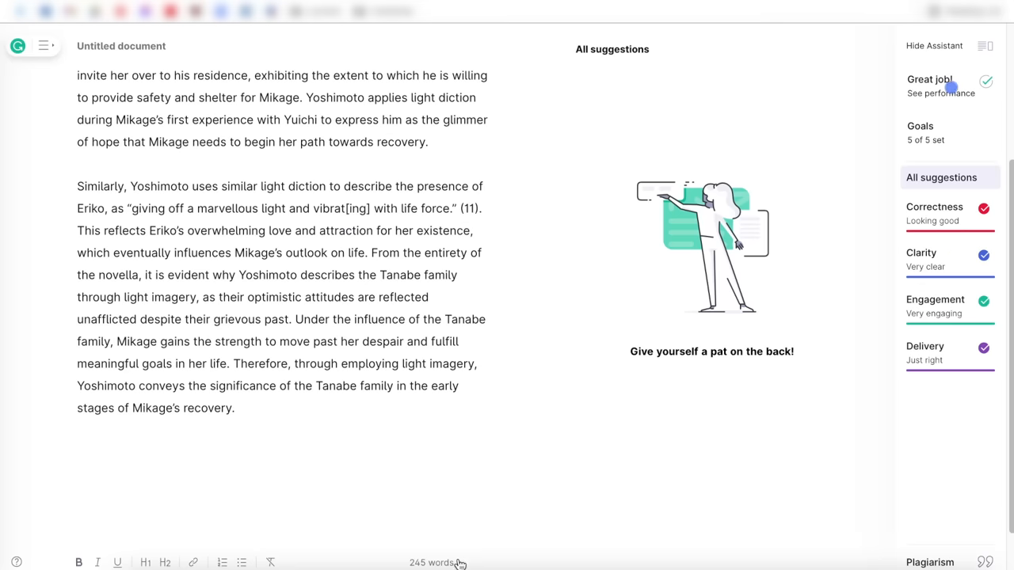
click(432, 563)
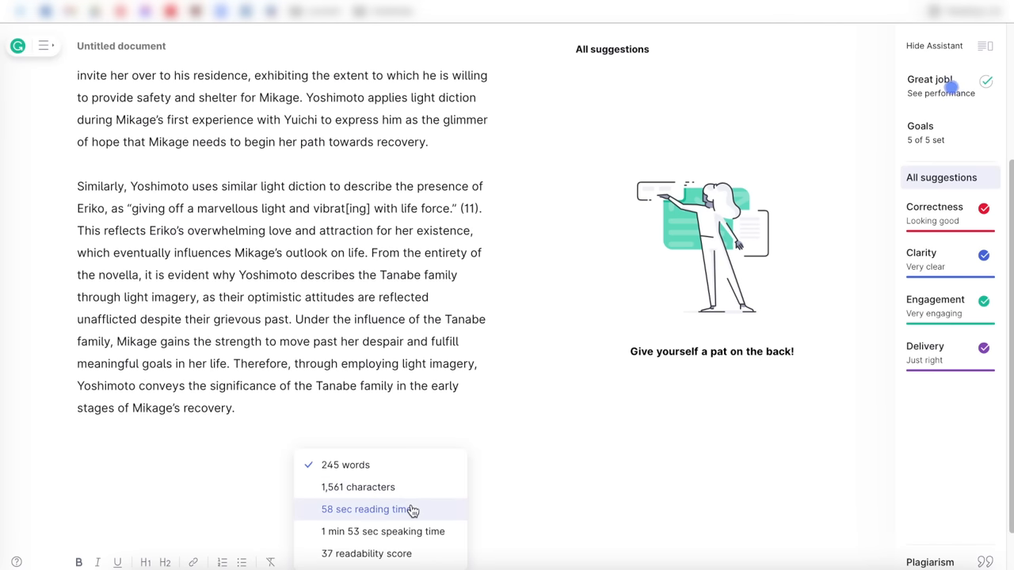
mouse_move(404, 553)
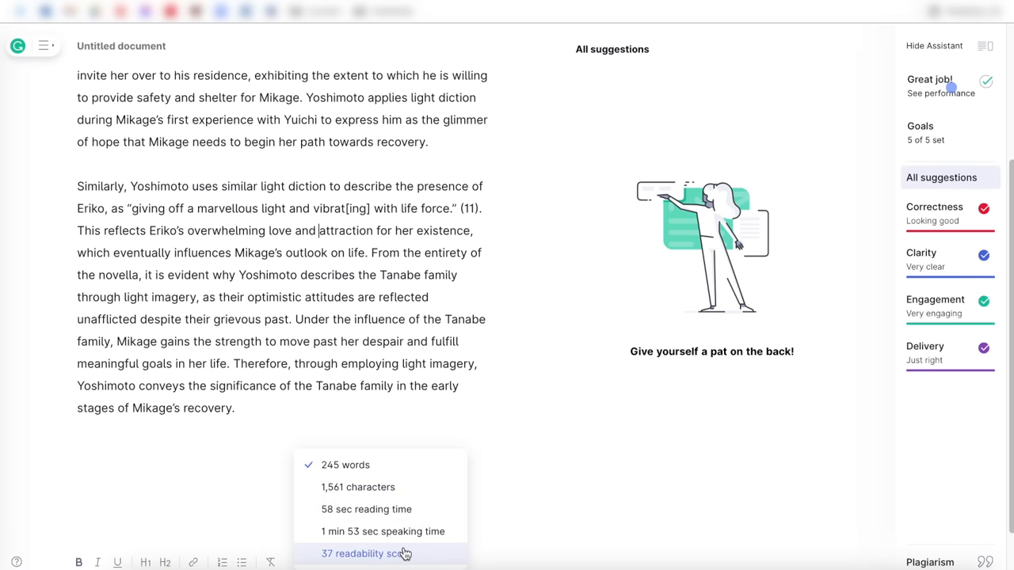
click(928, 562)
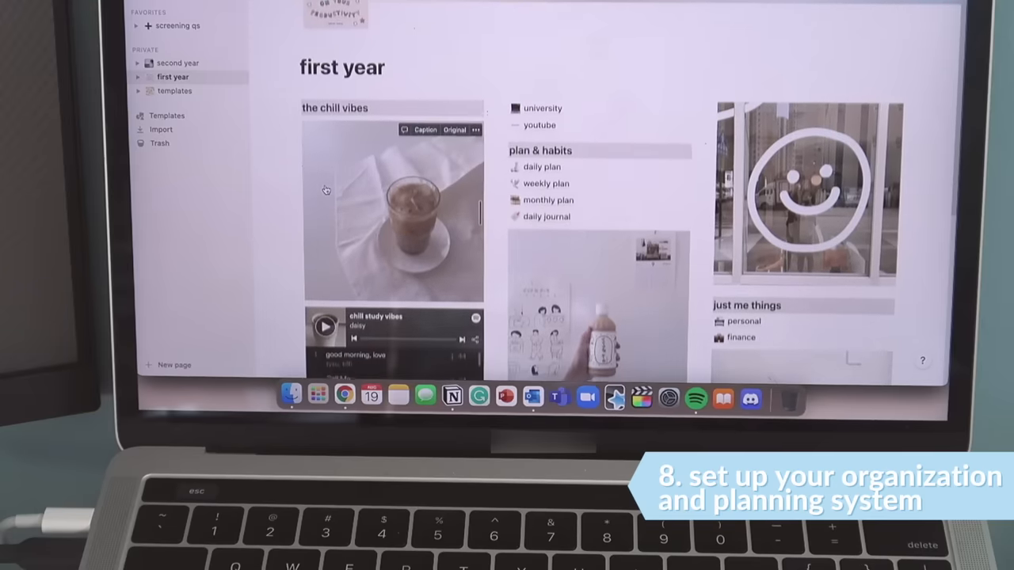
- Go from the first year page to the second year dashboard and its university page
scroll(down, 3)
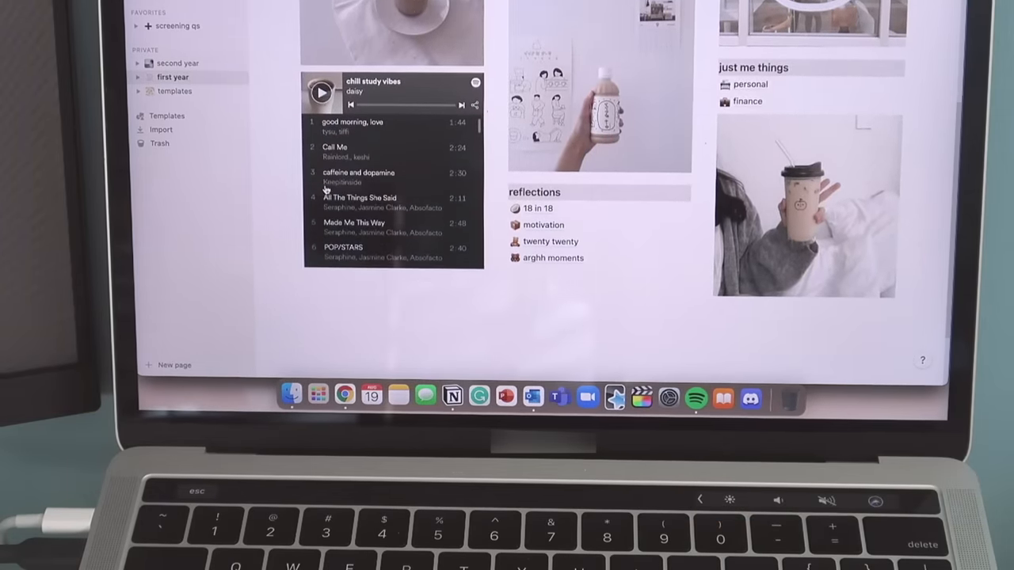
click(178, 62)
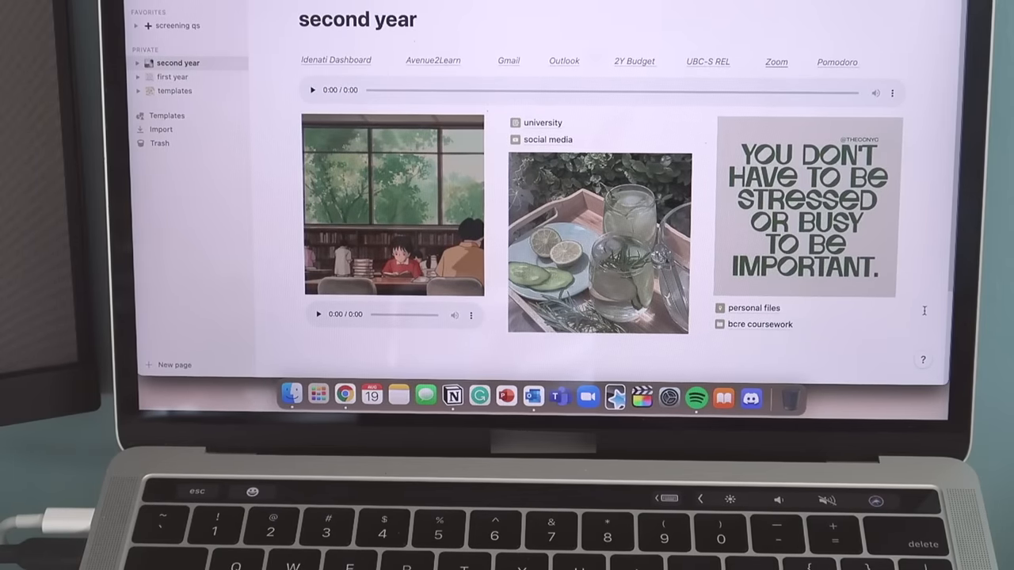
click(542, 122)
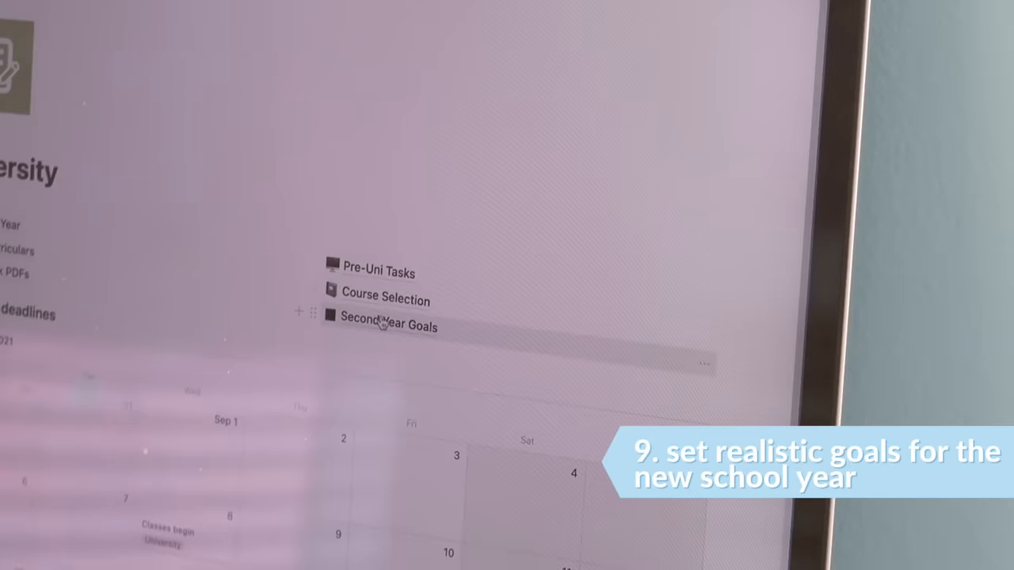
- Open Second Year Goals and type lifestyle text ('/lifestyp', 'work d') after the personal heading
click(388, 326)
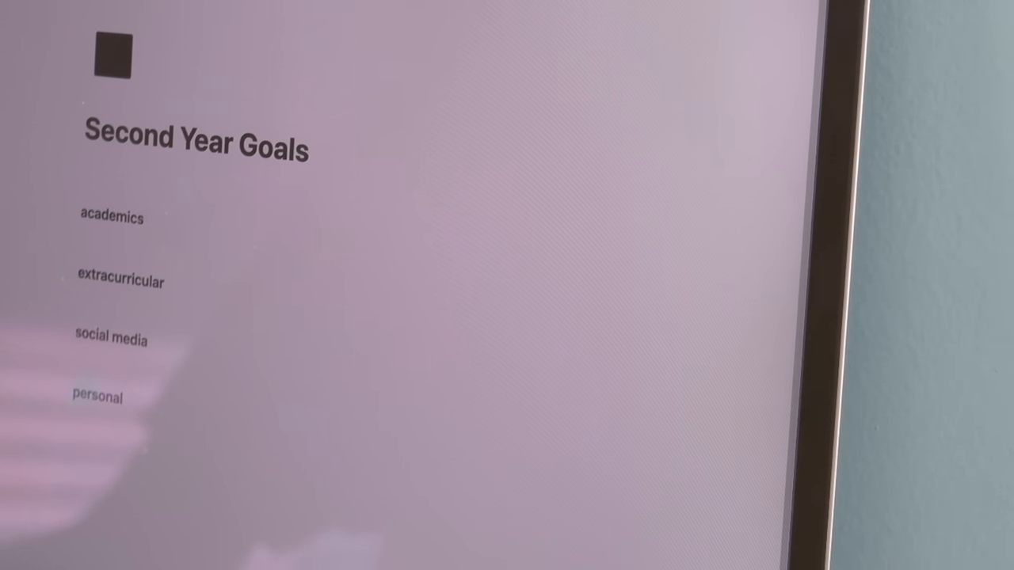
text(/lifestyp)
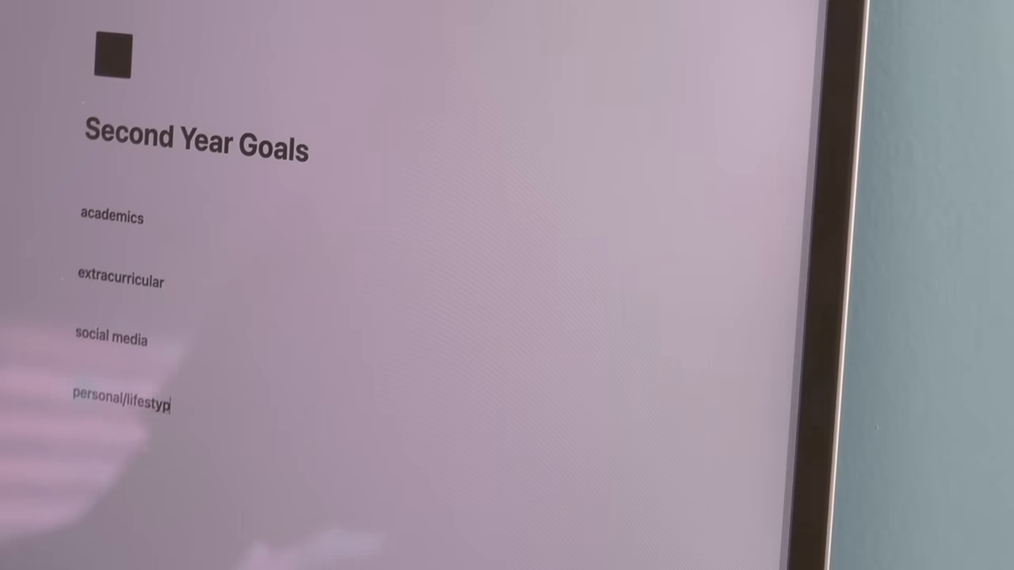
text(work d)
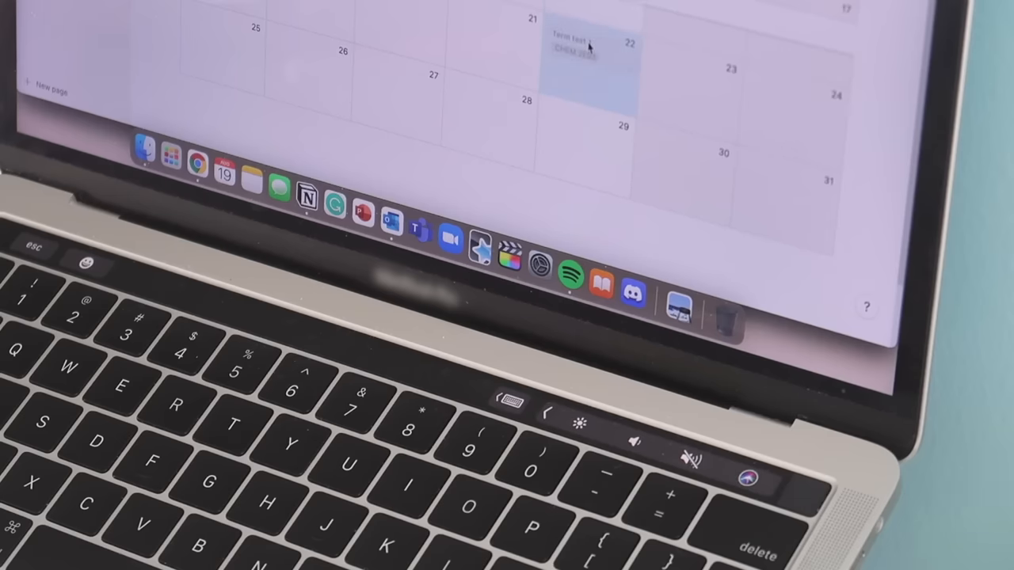
- Scroll the deadlines calendar to show Term test 2 and Term test 3
scroll(down, 3)
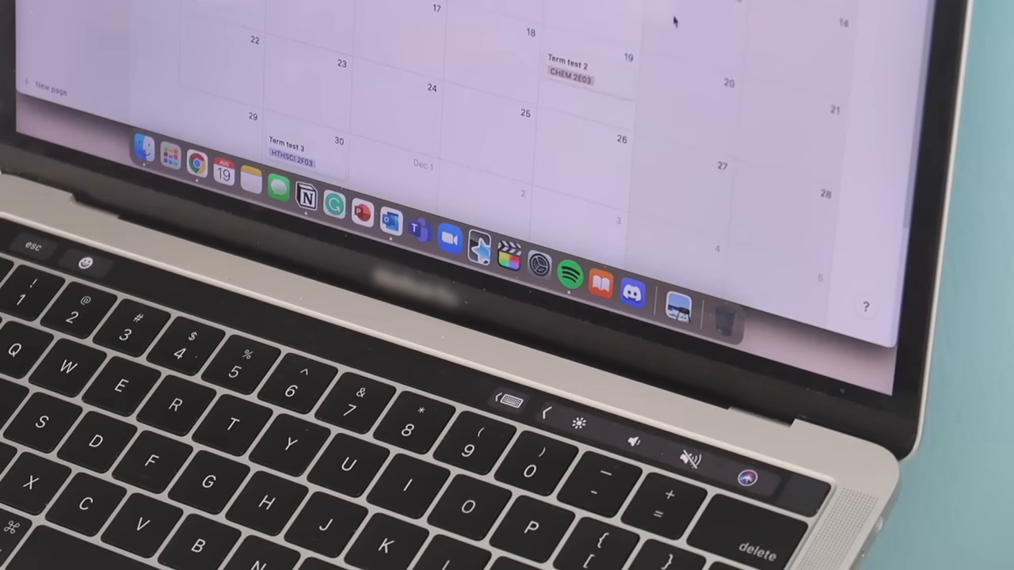